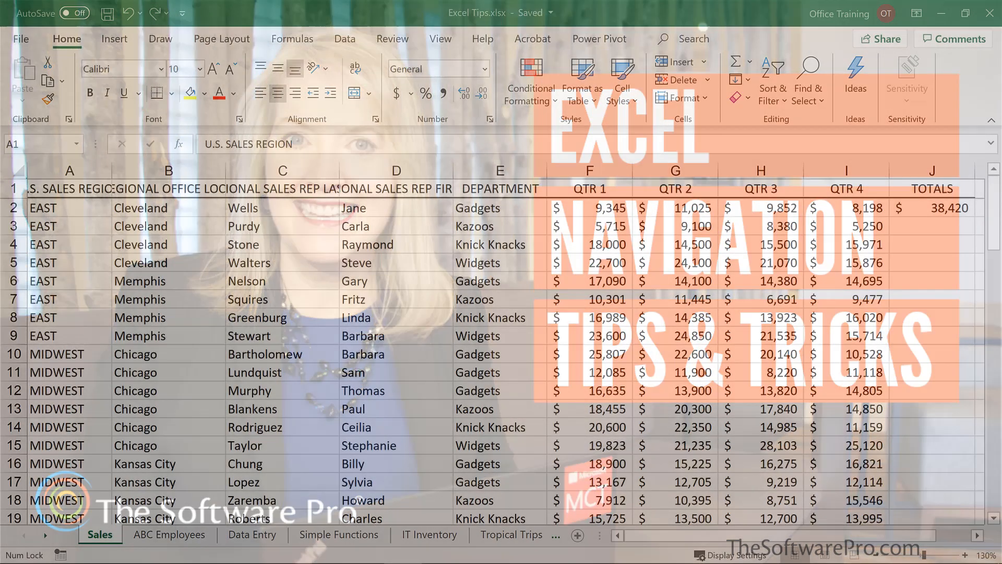
Step: Jump to J77, the last used cell of the Sales data, with Ctrl+End
key("ctrl+End")
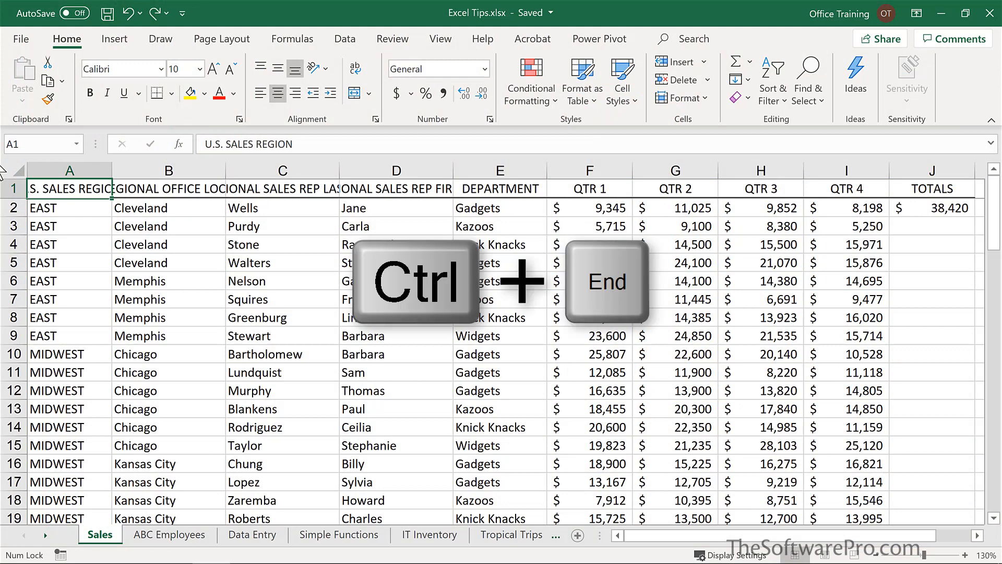
key("ctrl+End")
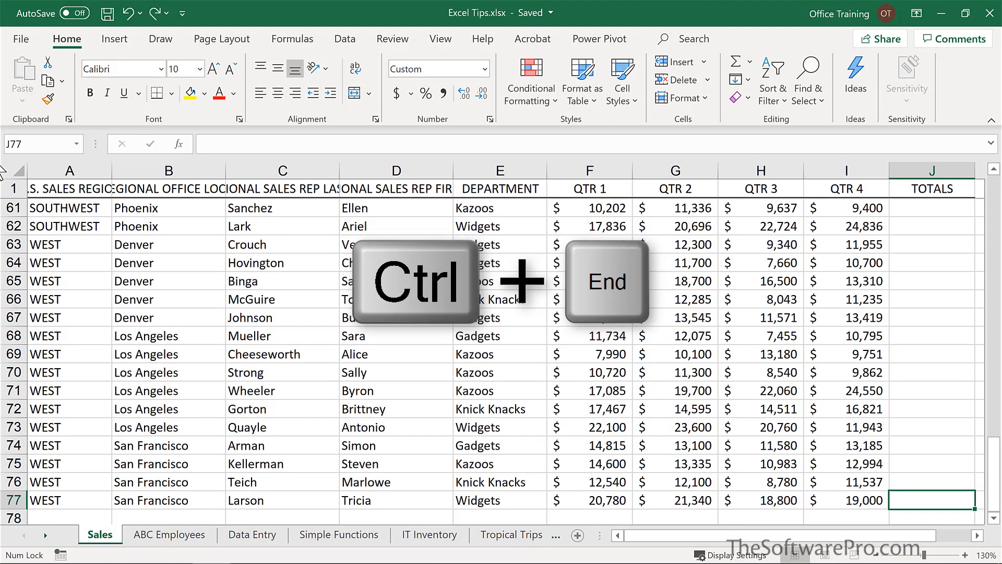
key("Ctrl+End")
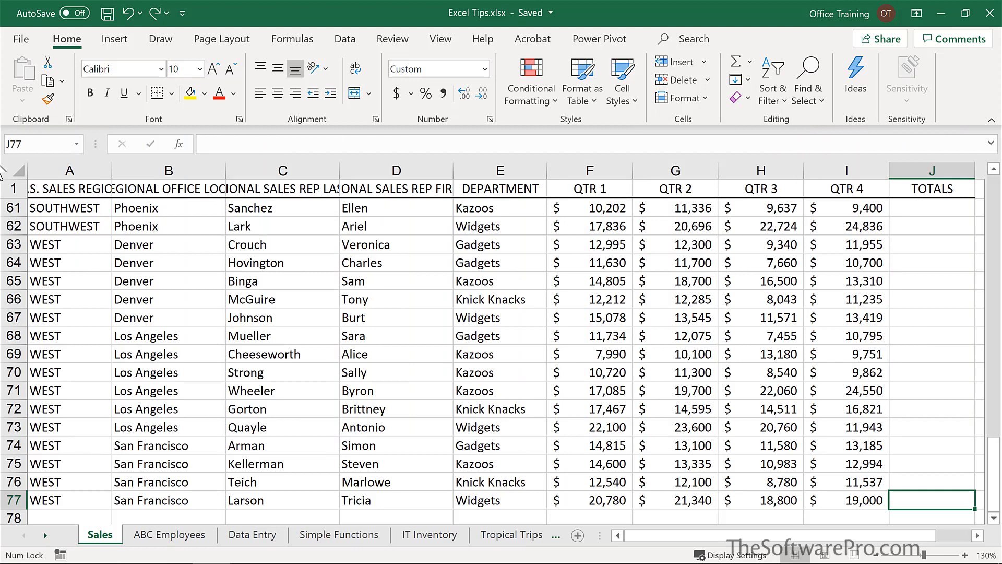
Step: Return to the first data cell A2 (EAST) at the top with Ctrl+Home
key("Ctrl+Home")
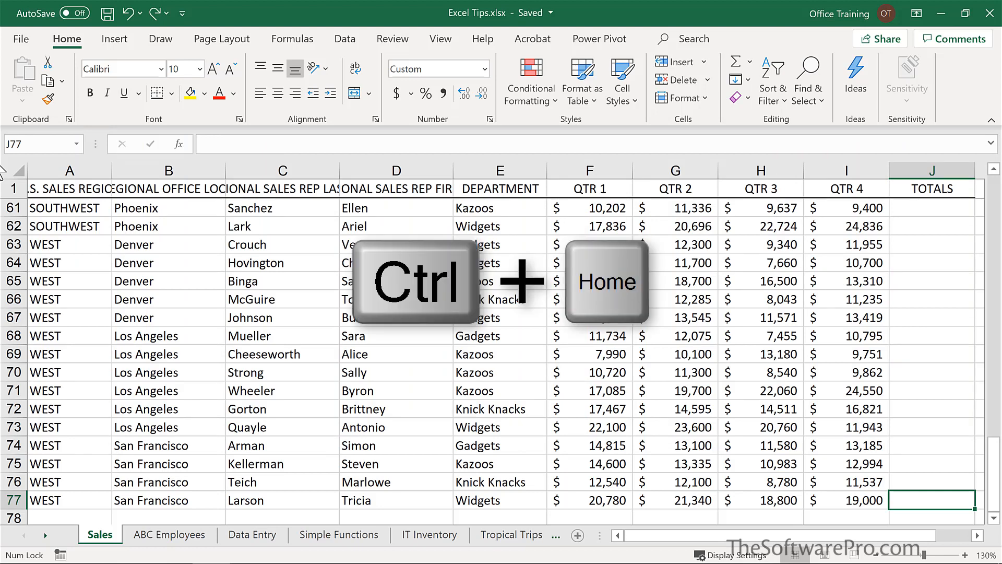
key("Ctrl+Home")
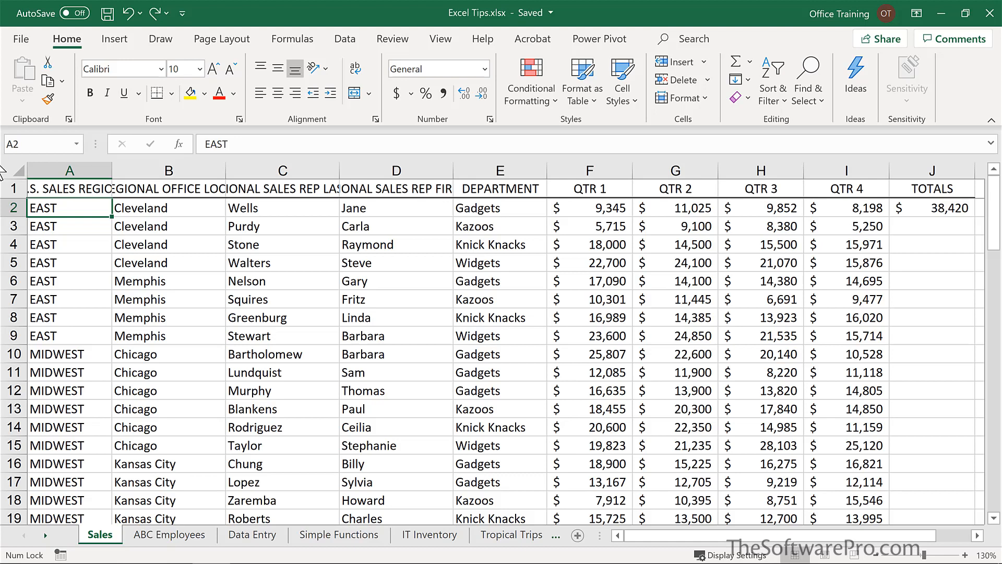
key("ctrl+Down")
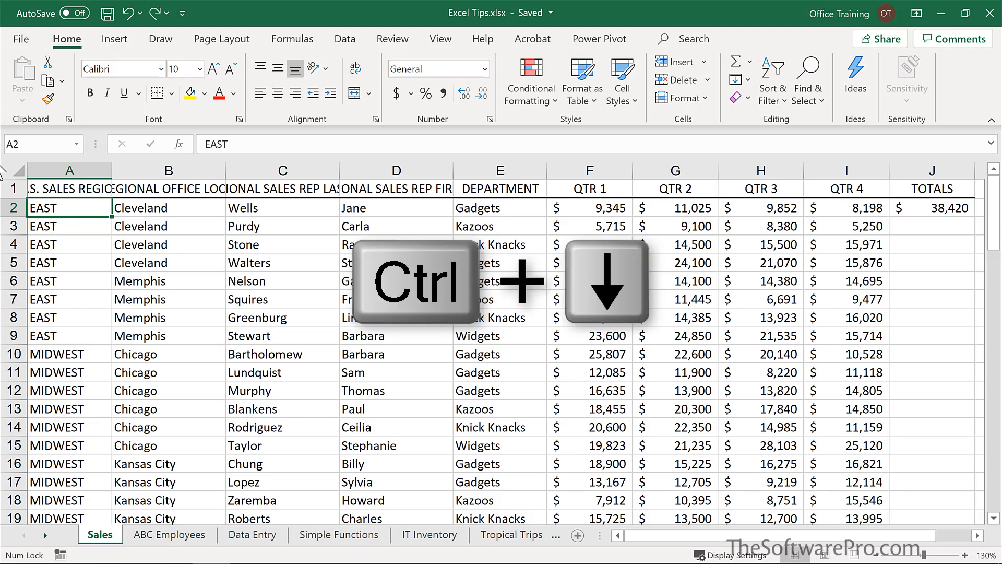
Step: Jump to the last entry in column A and back up to its header
key("ctrl+down")
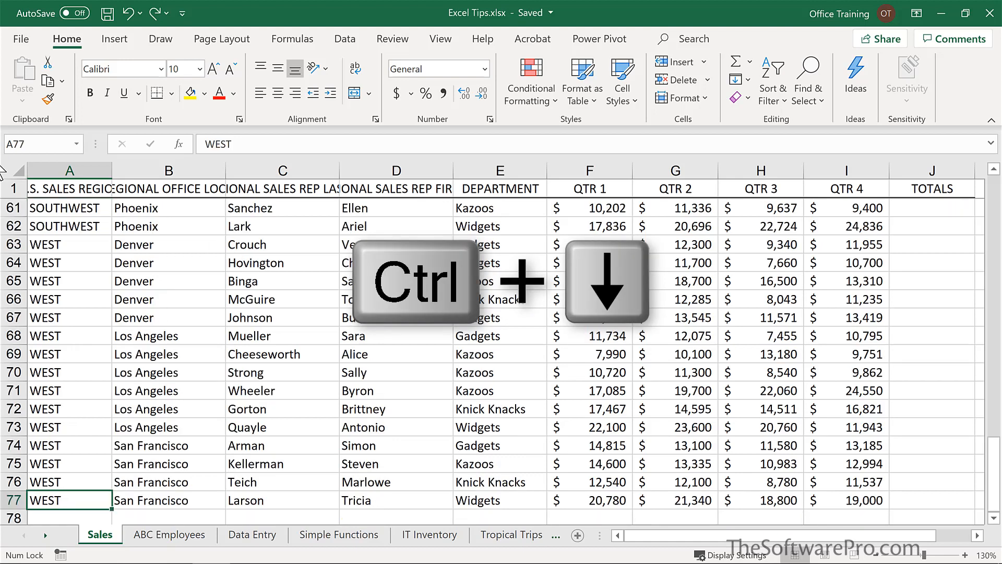
key("ctrl+down")
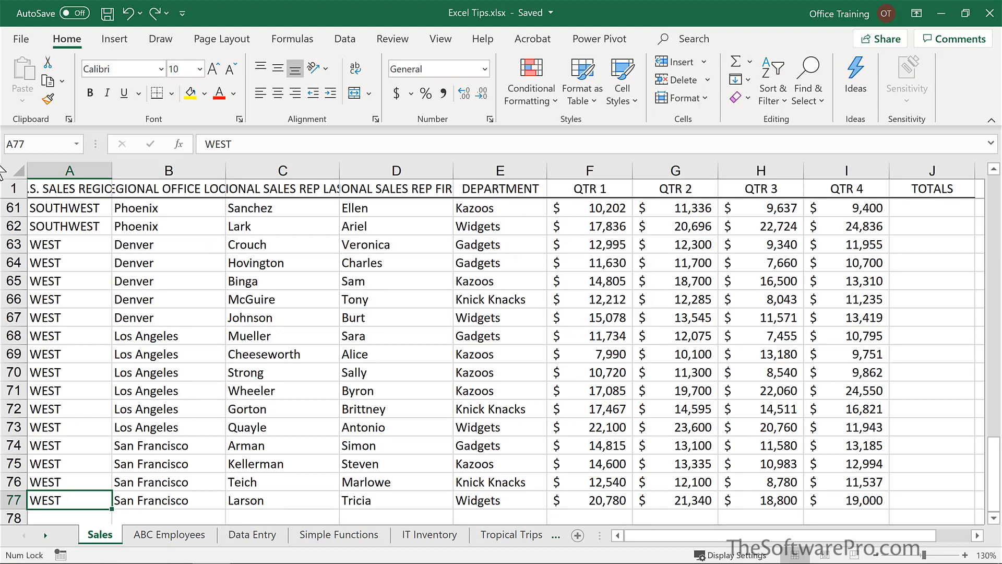
key("ctrl+up")
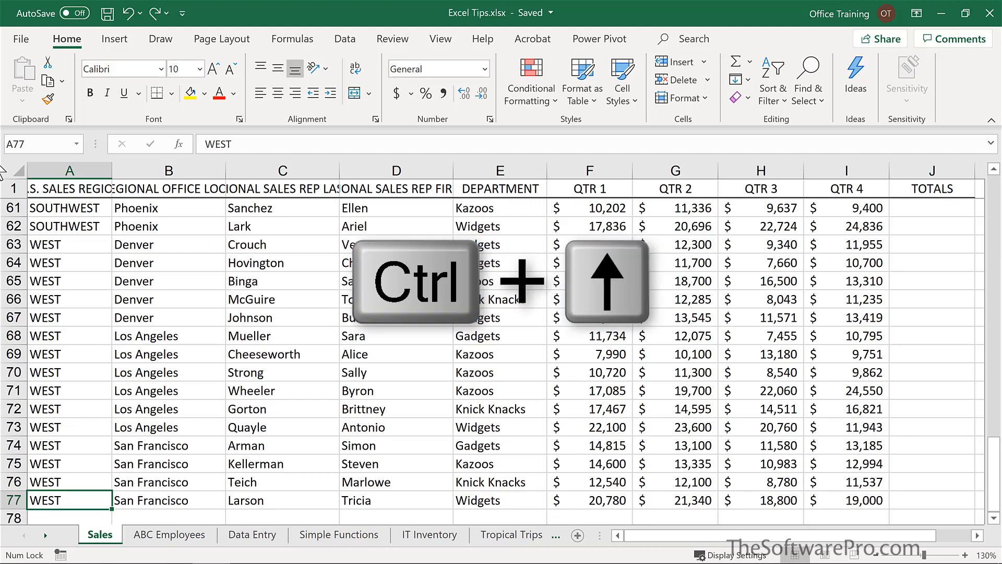
key("ctrl+up")
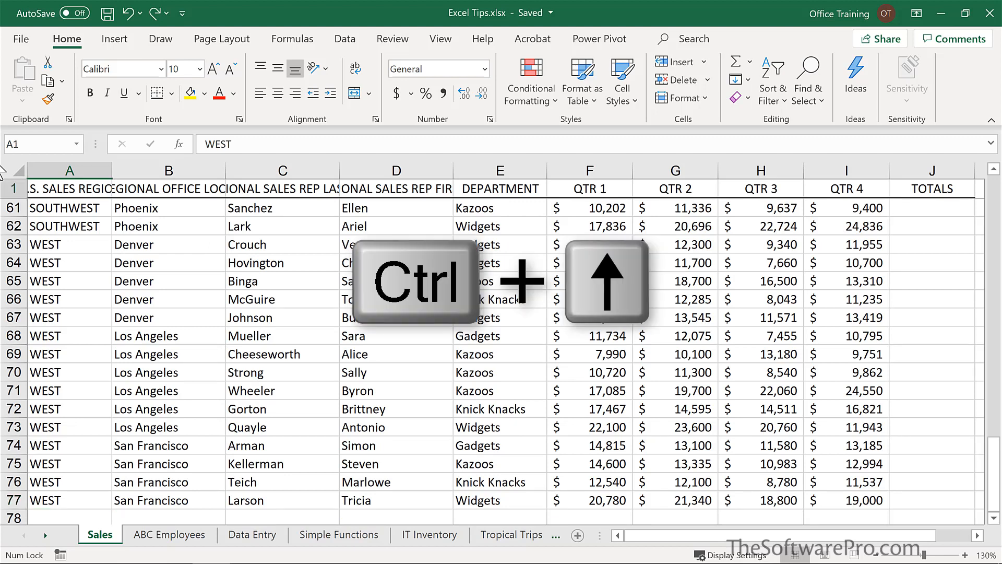
Step: Jump to the TOTALS header at the row's end and back to A1, U.S. SALES REGION
key("ctrl+Right")
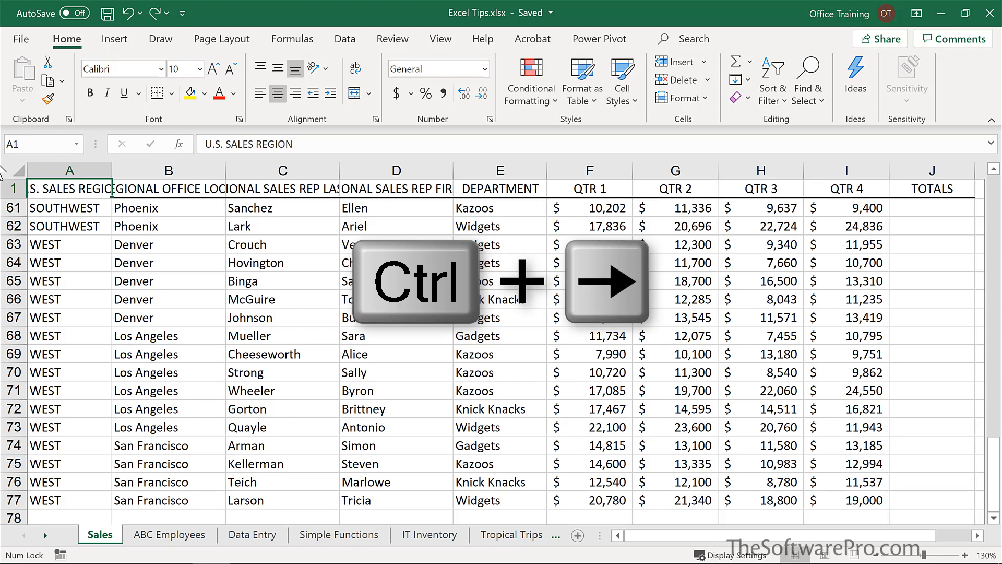
key("Ctrl+Right")
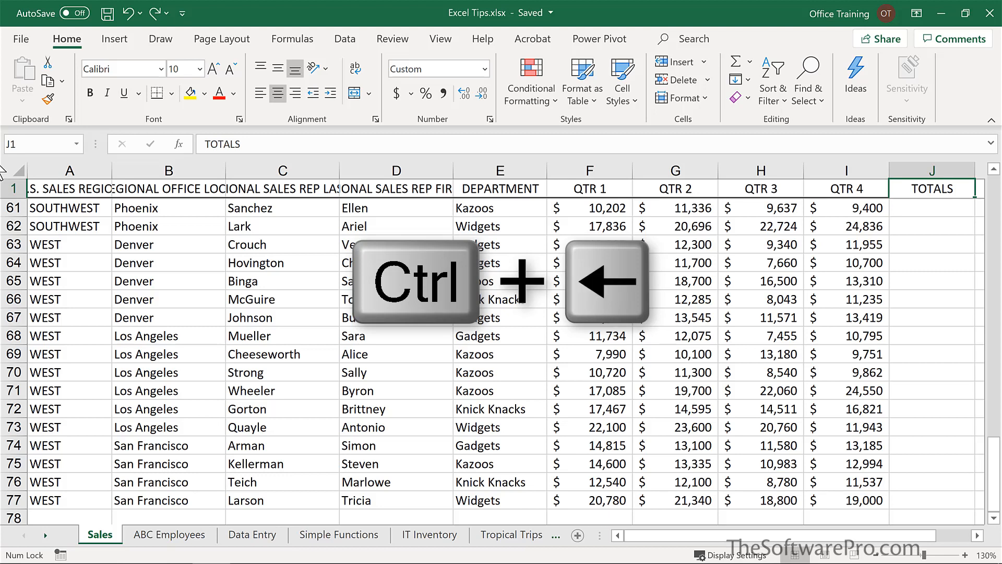
key("ctrl+Left")
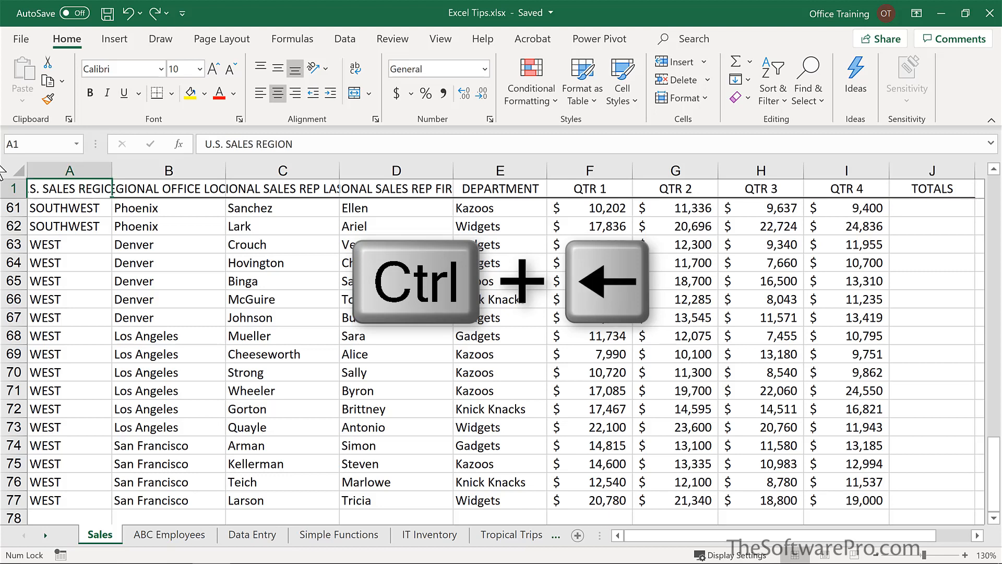
key("ctrl+Left")
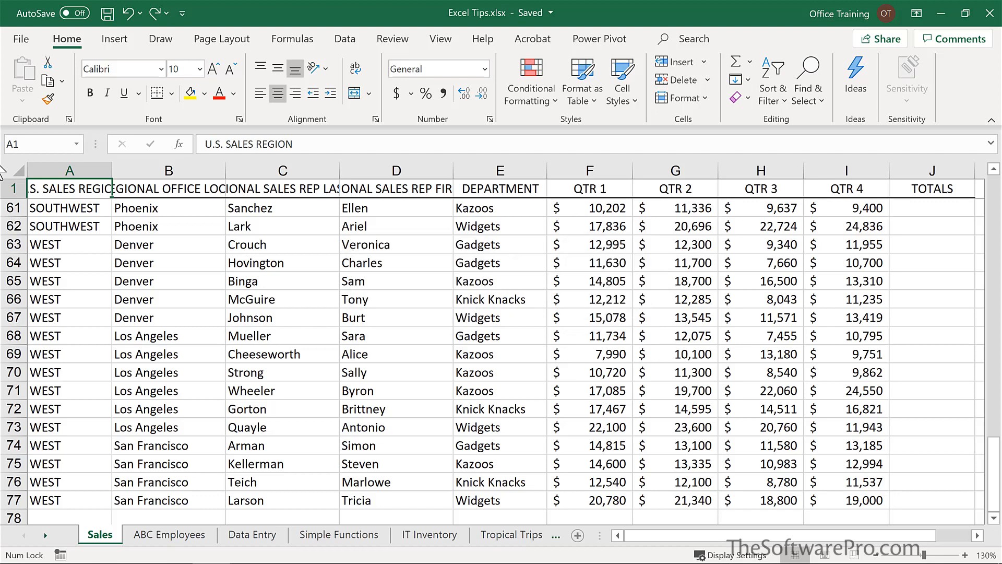
key("home")
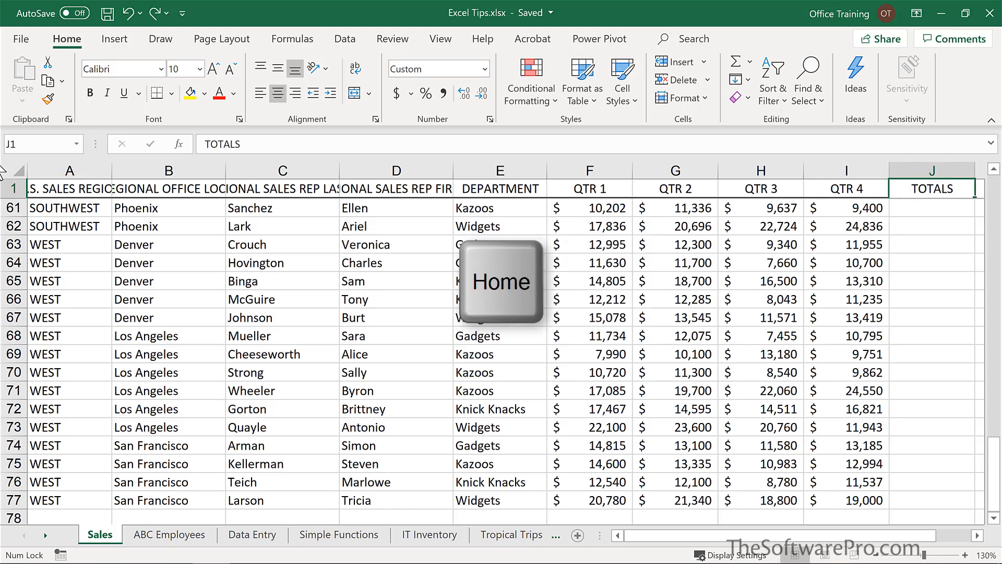
key("Home")
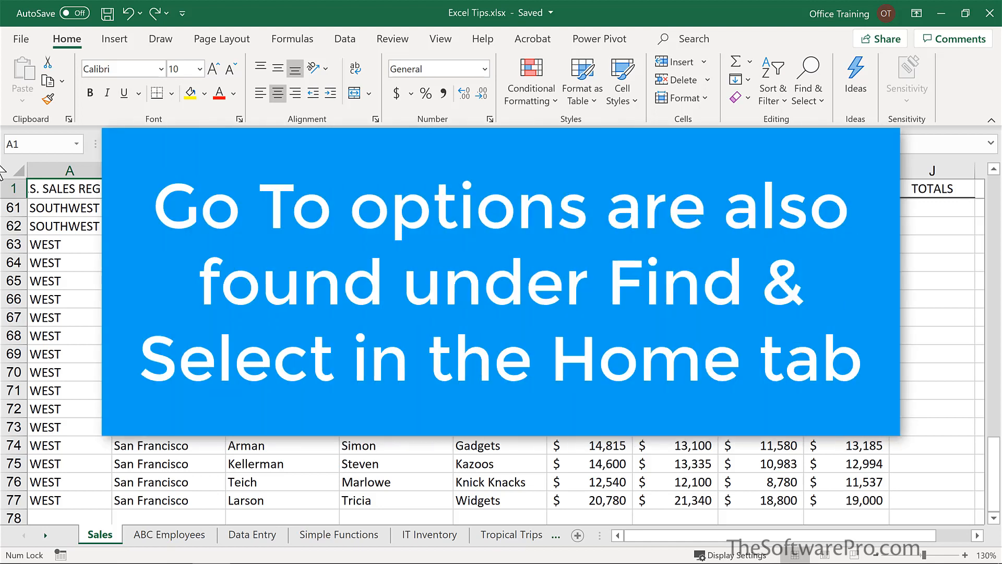
mouse_move(39, 143)
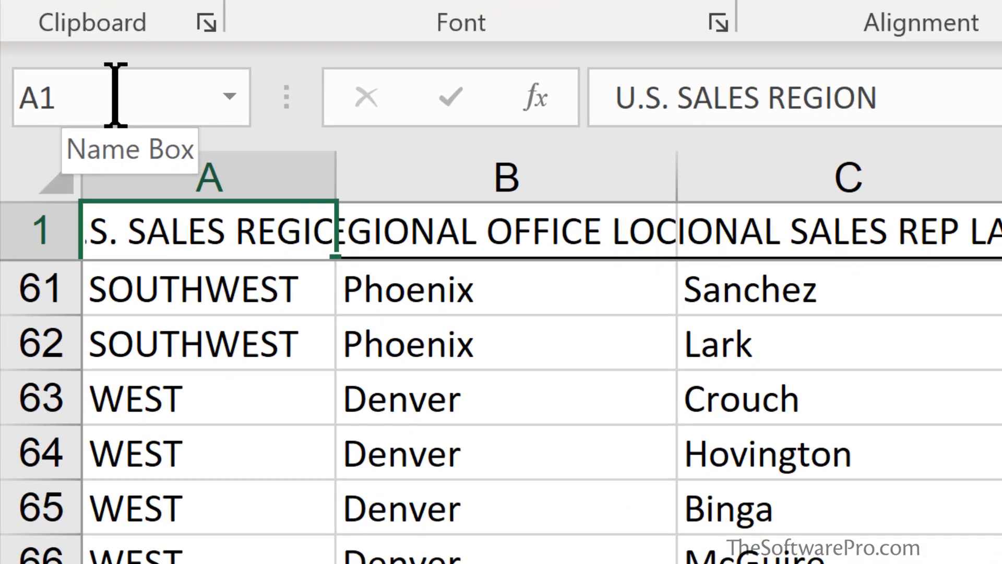
Step: Jump to cell G50 (24,600) by entering its address in the Name Box
left_click(52, 96)
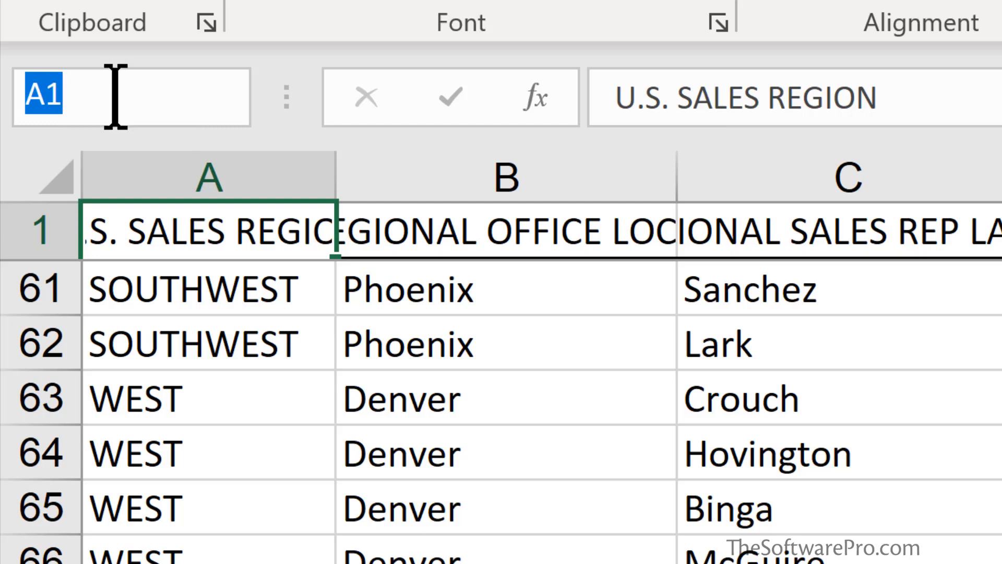
type("g5")
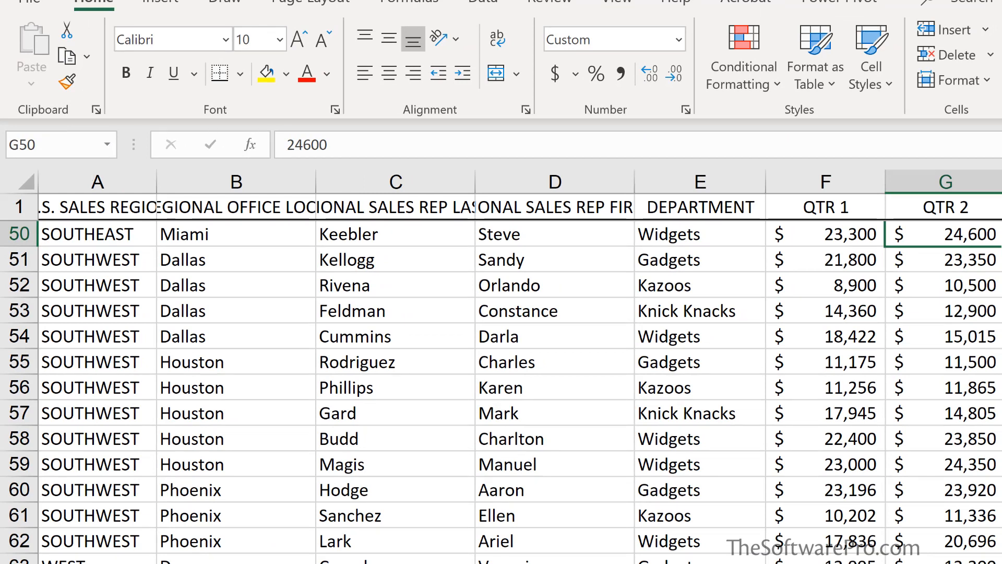
Step: Reach cell H75 (10,983) via the Go To dialog, then move to the Tropical Trips sheet
key("f5")
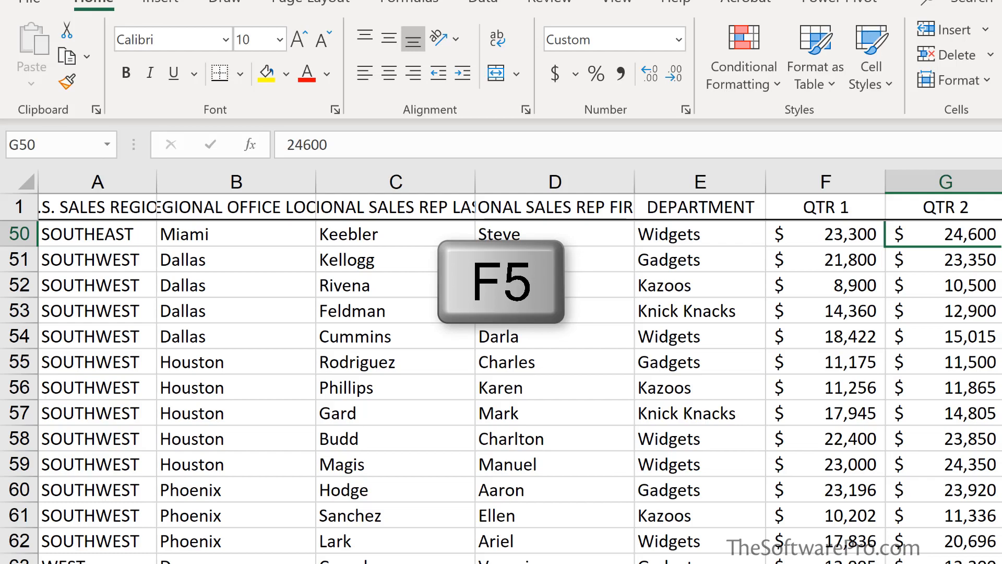
key("Ctrl+g")
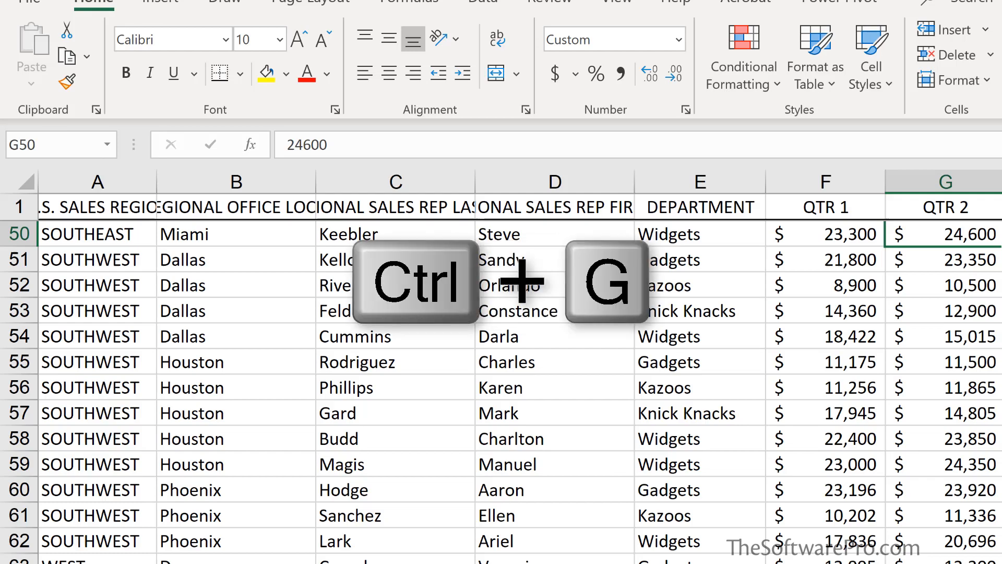
key("ctrl+g")
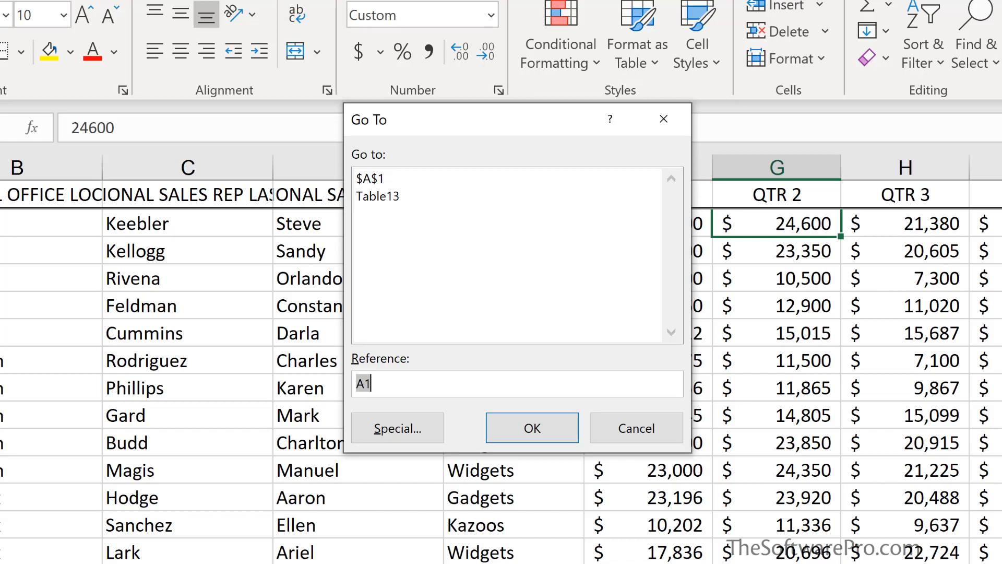
type("h75")
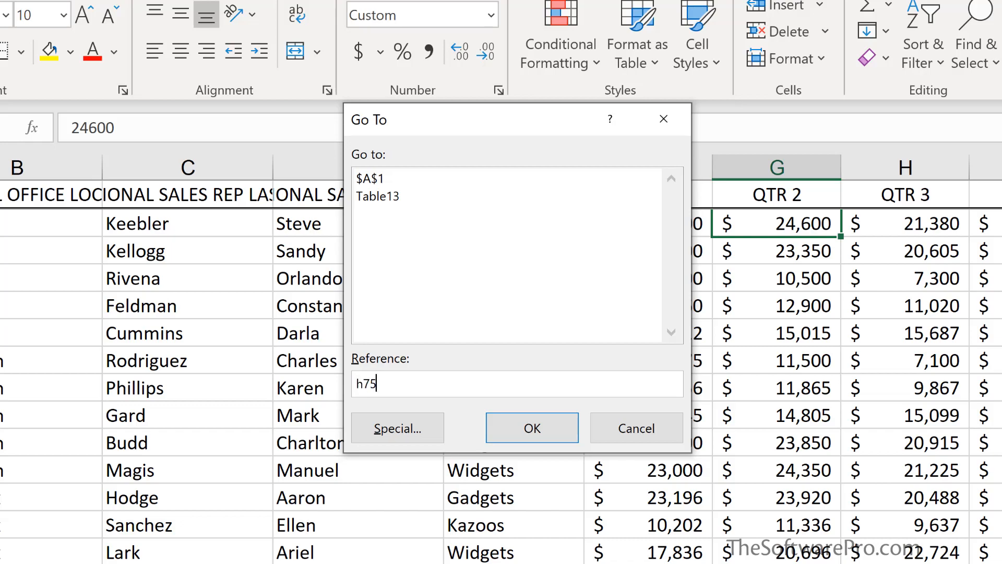
left_click(530, 427)
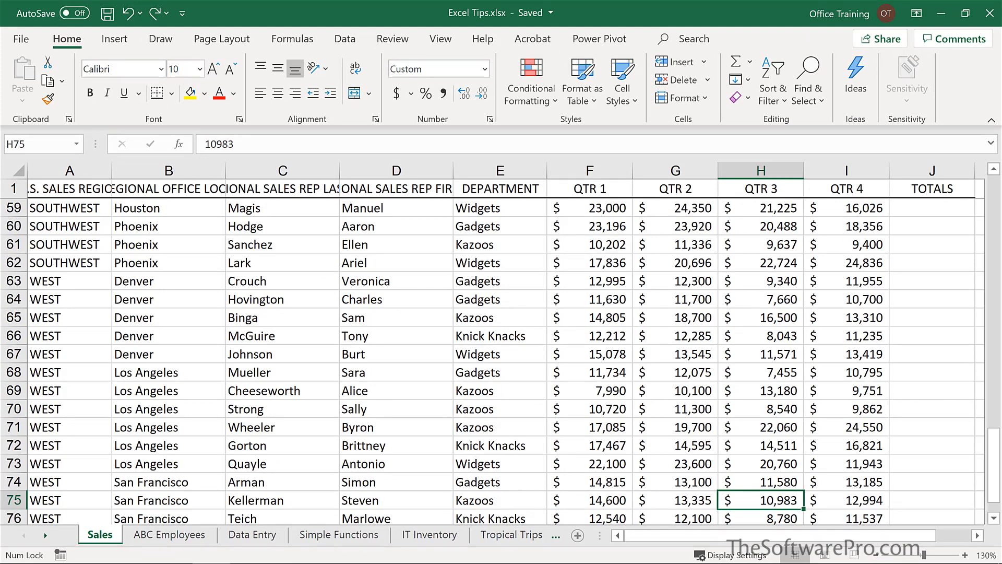
left_click(467, 535)
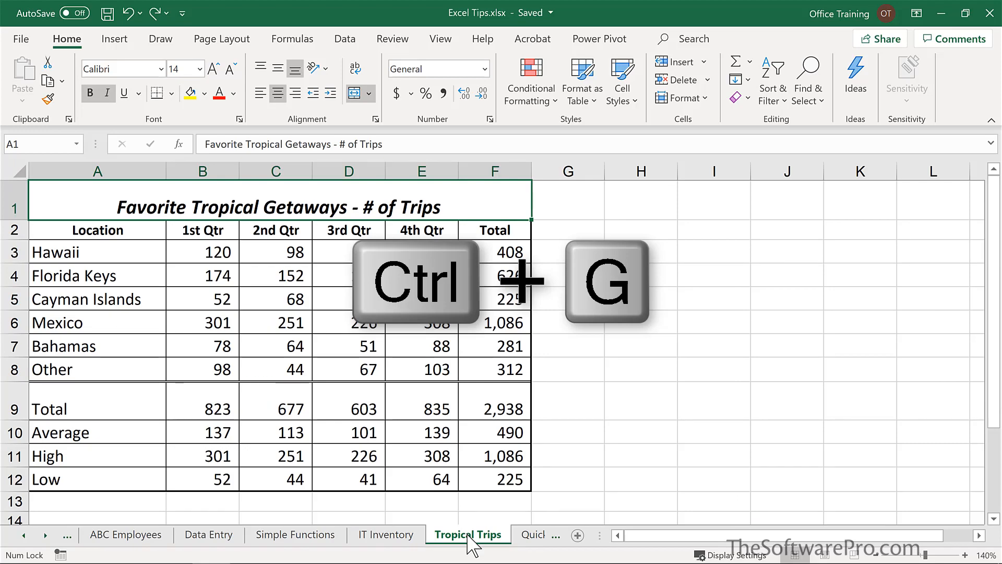
Step: From Go To, open Special and choose the Formulas cell-selection option
key("ctrl+g")
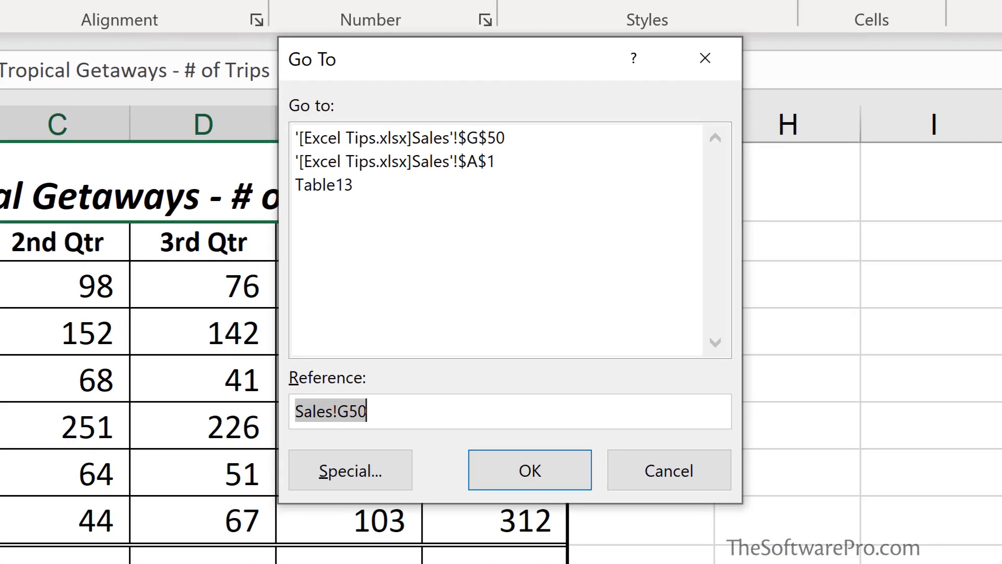
left_click(349, 470)
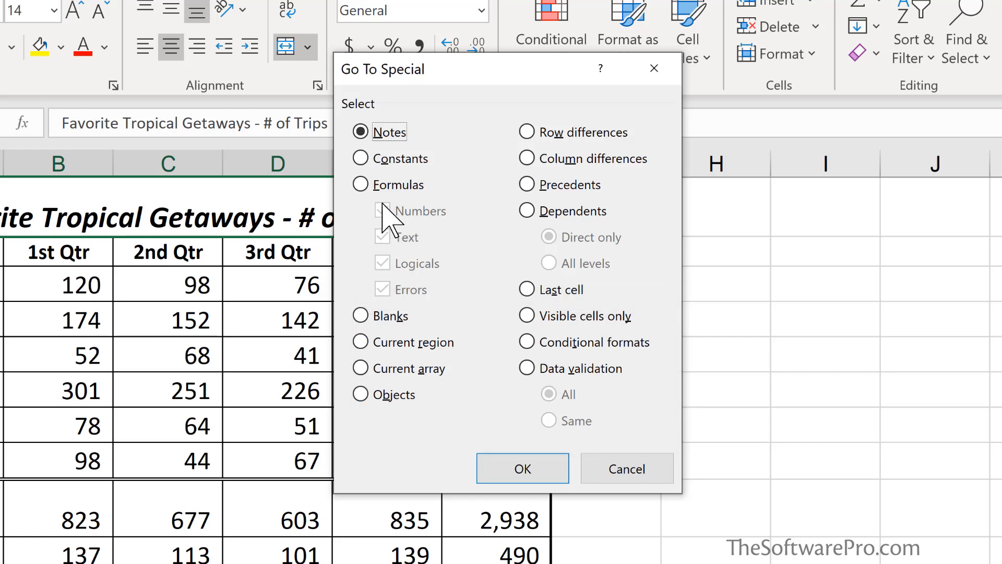
left_click(361, 185)
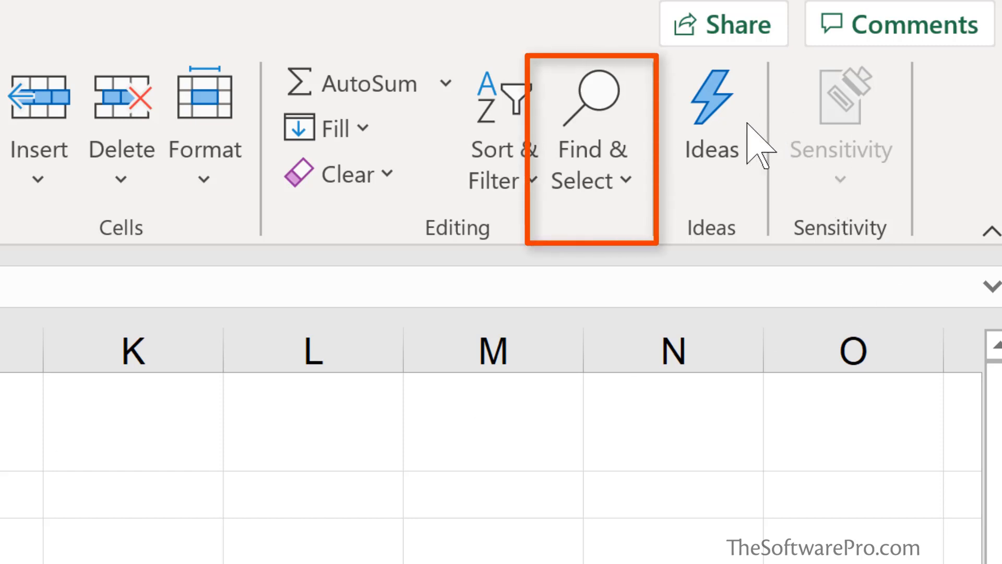
Step: Show the Find & Select menu with its Go To and Go To Special commands
left_click(590, 163)
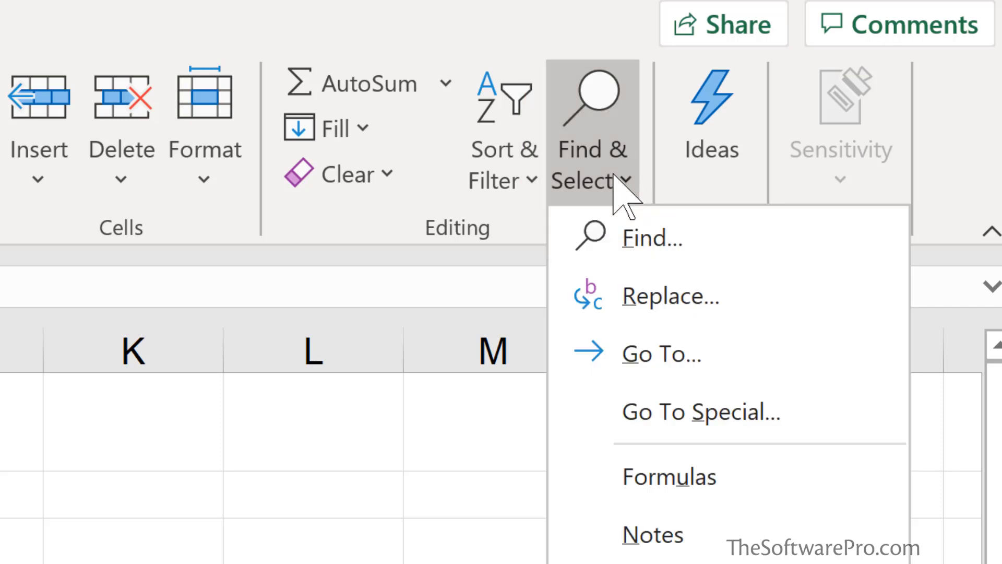
scroll("down", 3)
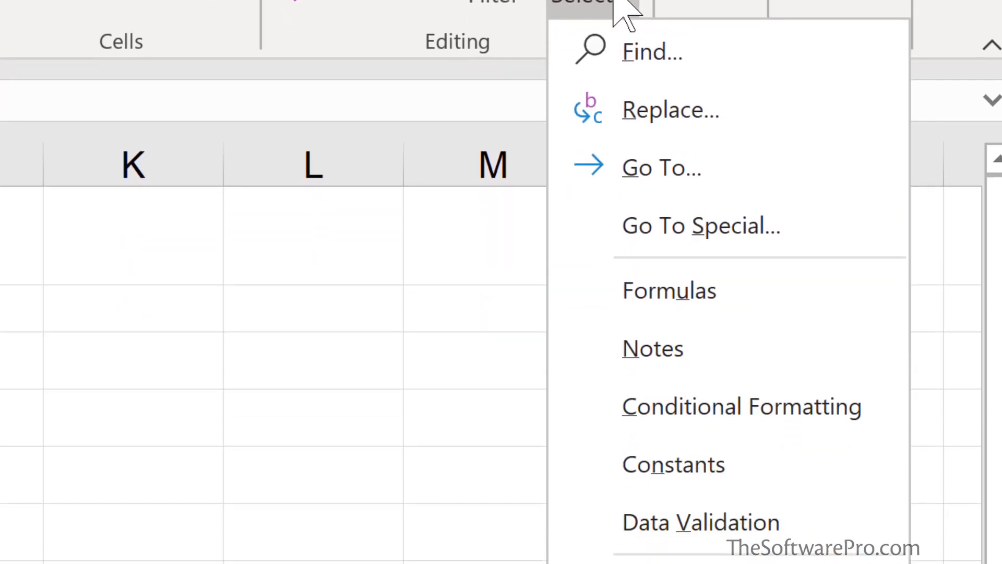